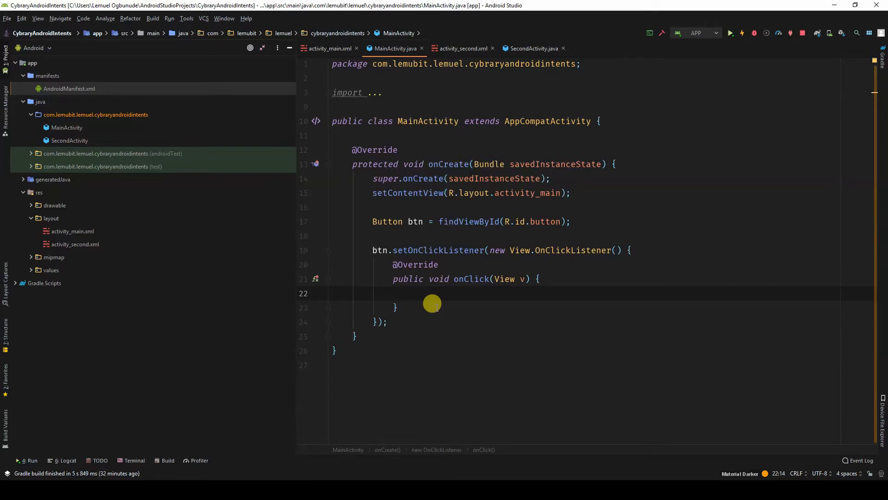
- Insert a blank line after the button's findViewById line in onCreate
click(397, 293)
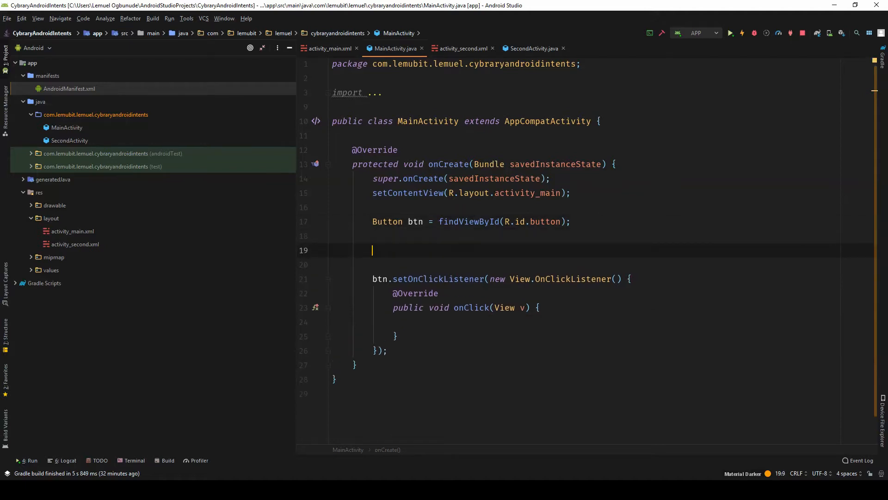
- Declare String message = "I love Cybrary"; with code completion
text(String te)
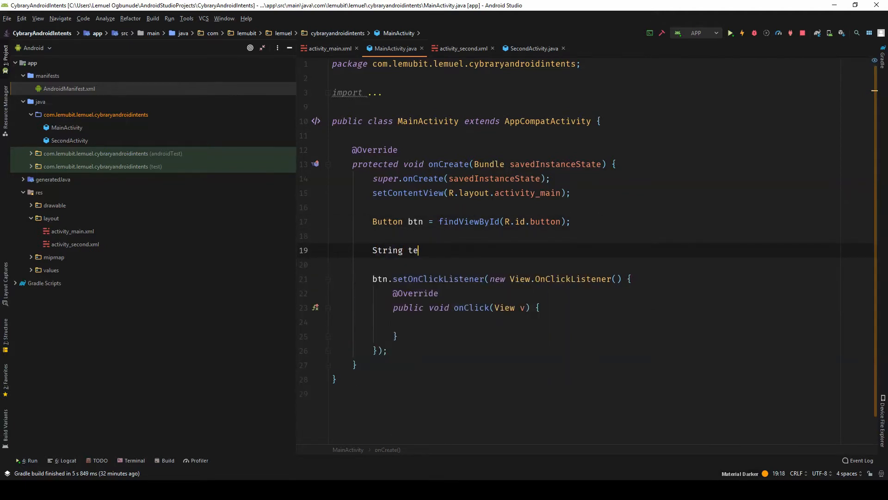
text(x)
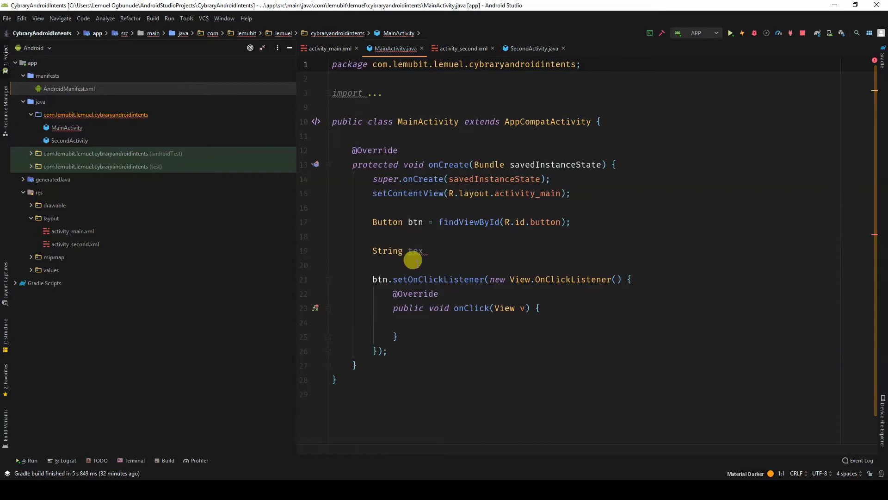
text(message =)
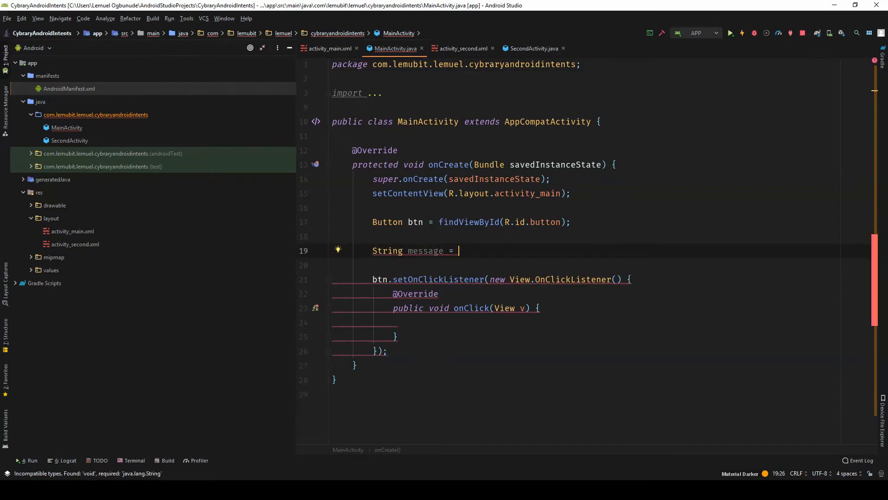
text("I love ")
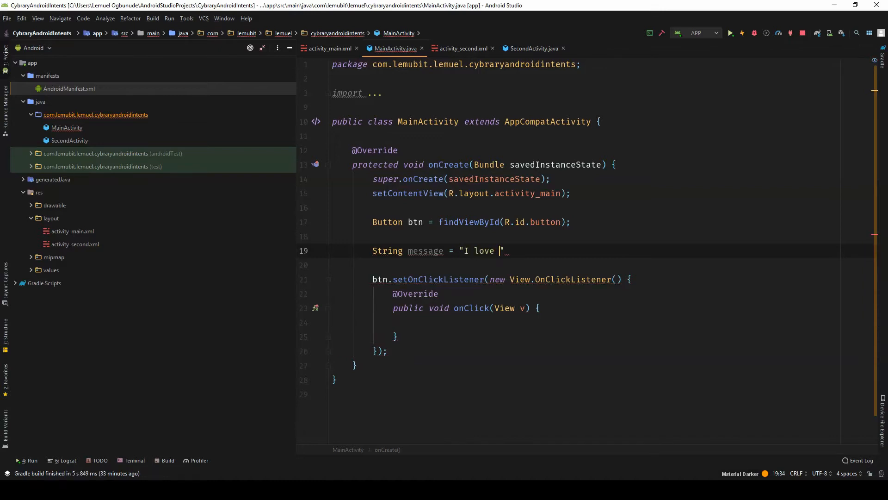
text(Cybrary)
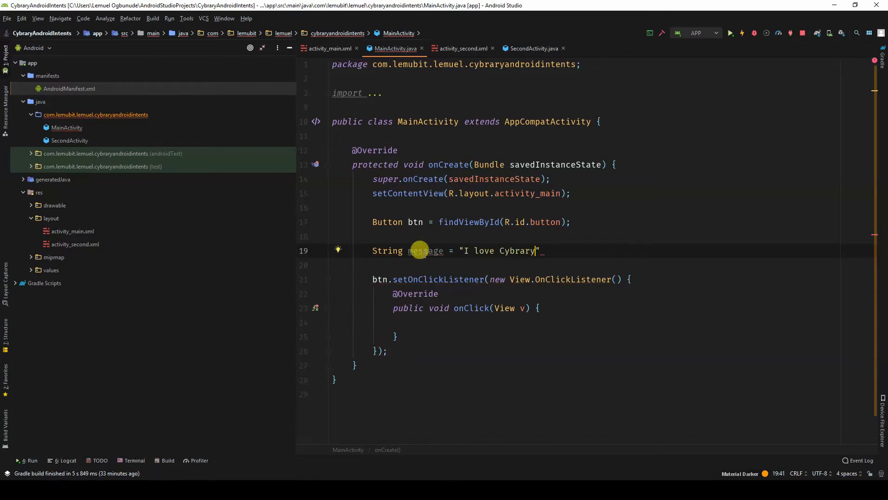
text(;)
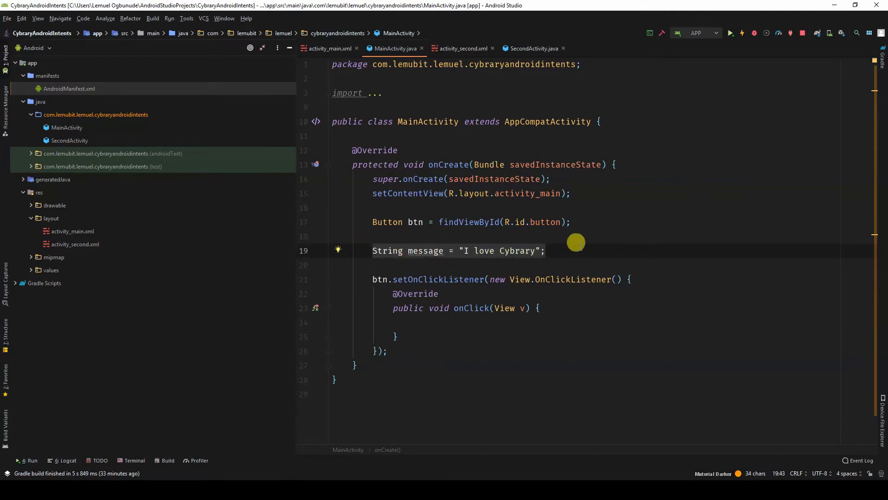
mouse_move(575, 245)
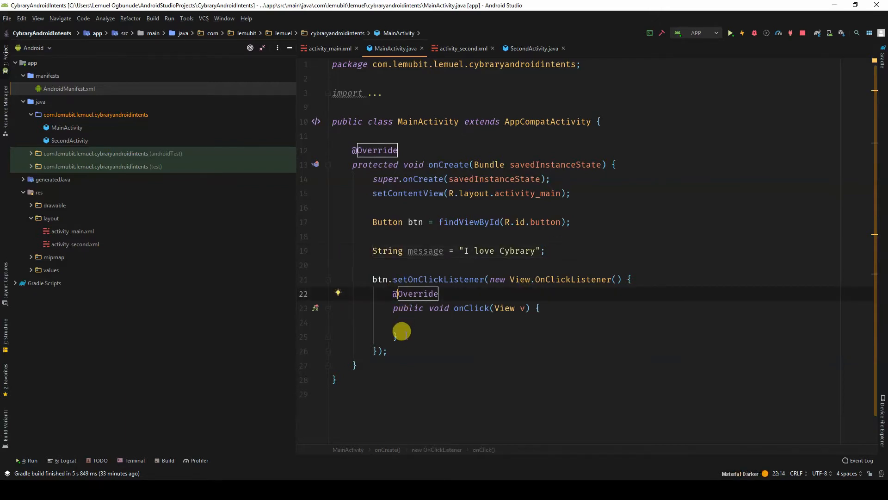
- Write the Intent with ACTION_SEND, message as EXTRA_TEXT and text/plain type
text(Intent intent = new Intent();)
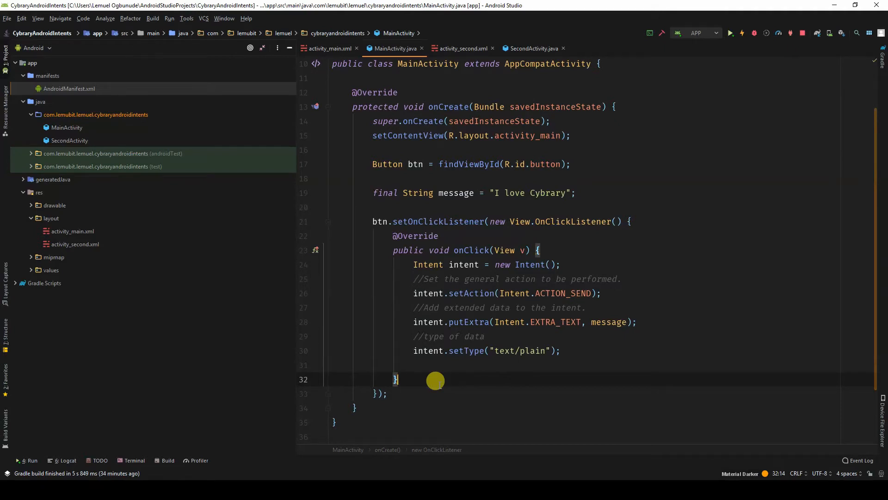
mouse_move(561, 264)
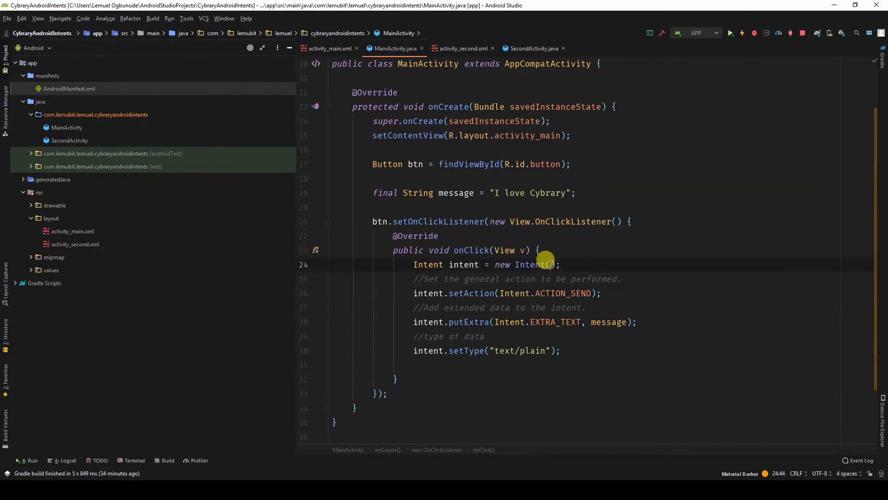
mouse_move(544, 264)
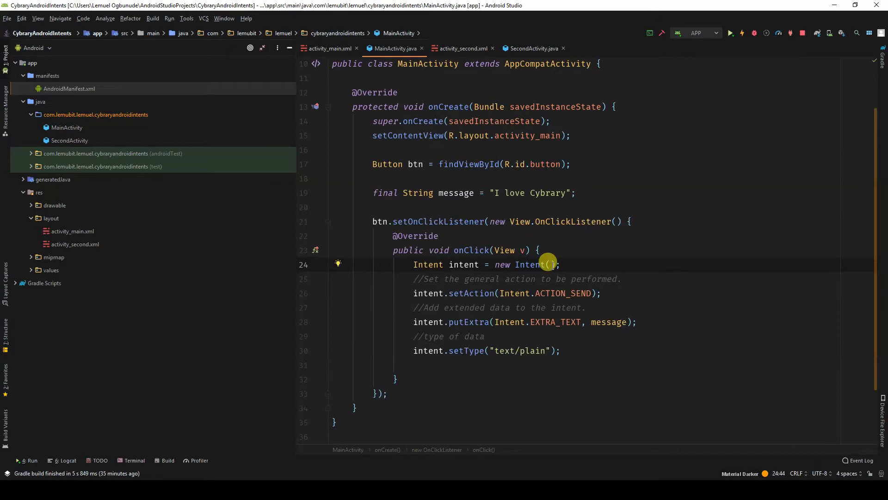
mouse_move(393, 293)
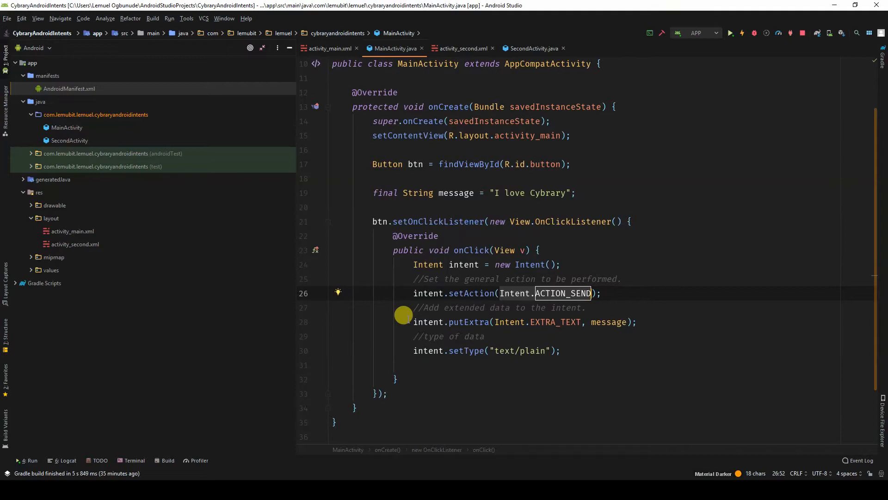
double_click(469, 322)
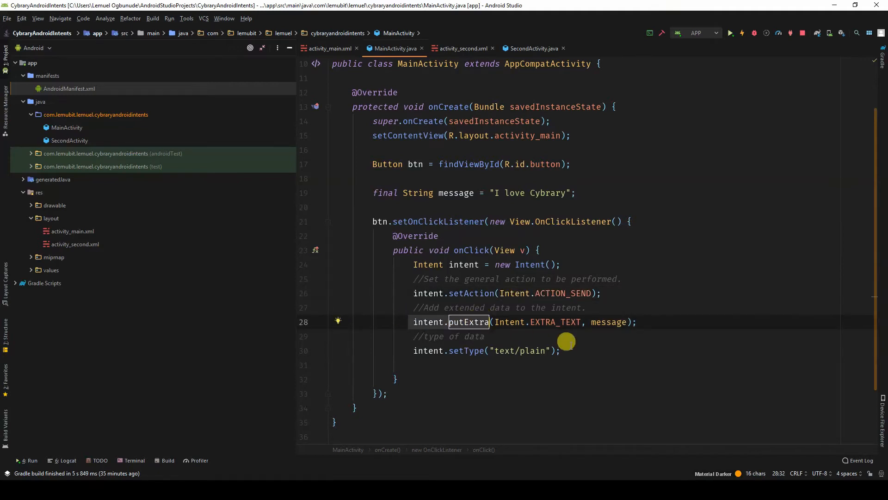
mouse_move(573, 321)
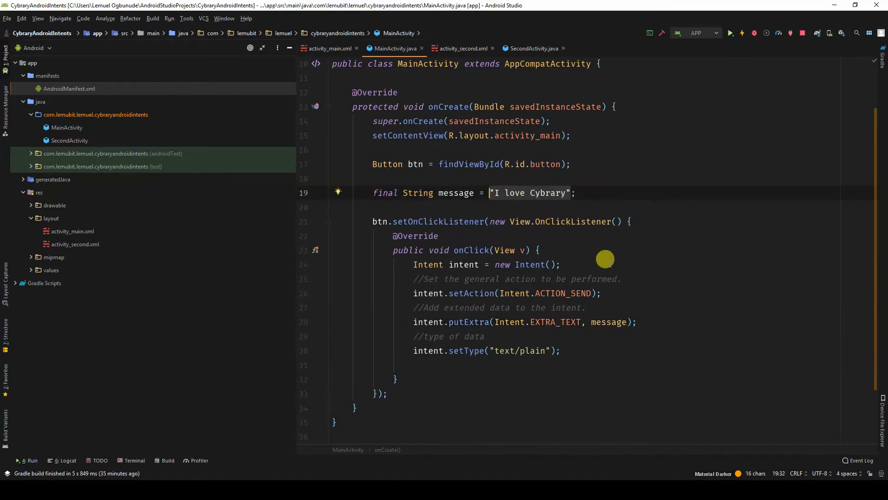
mouse_move(492, 334)
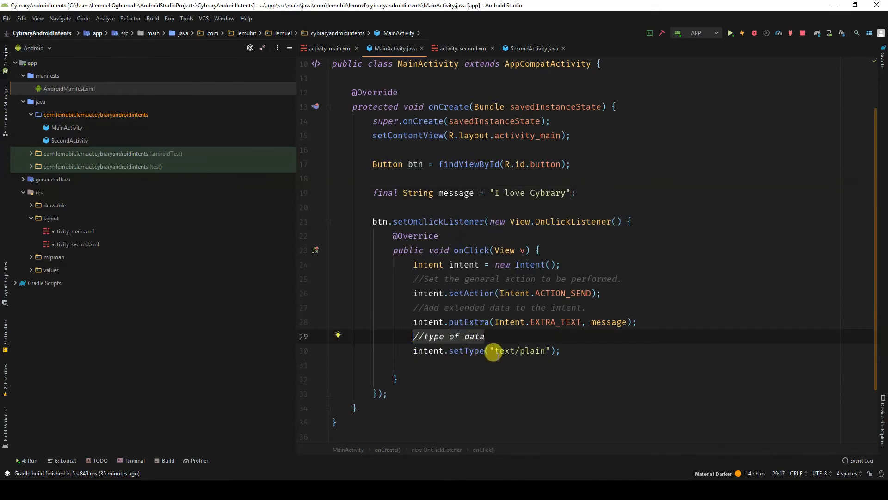
mouse_move(583, 361)
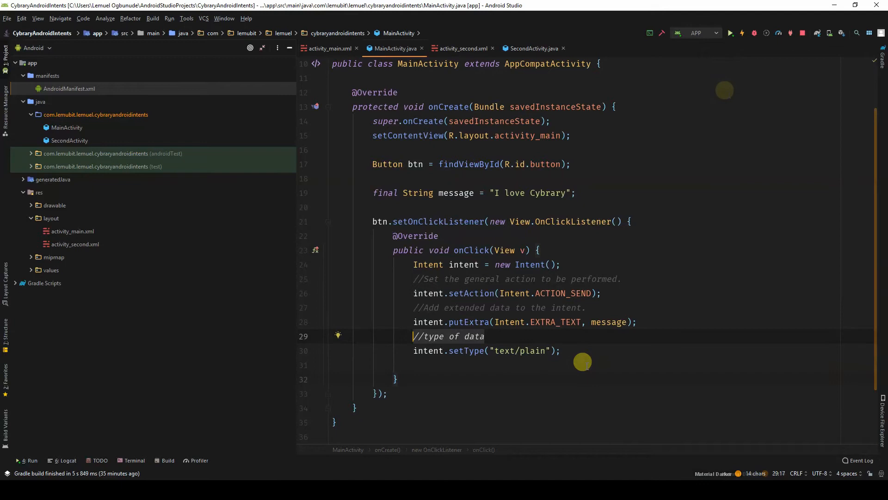
- Add startActivity(intent), run on the Nexus 5X emulator and tap CLICK ME
click(730, 33)
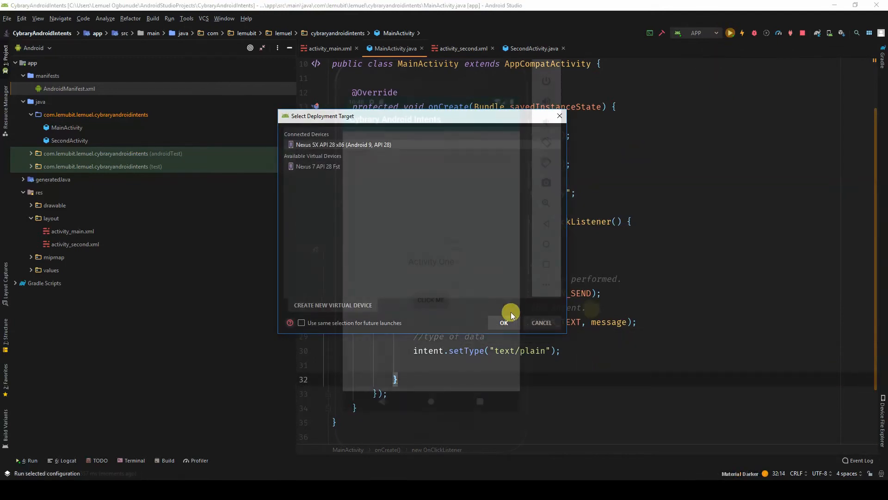
click(504, 323)
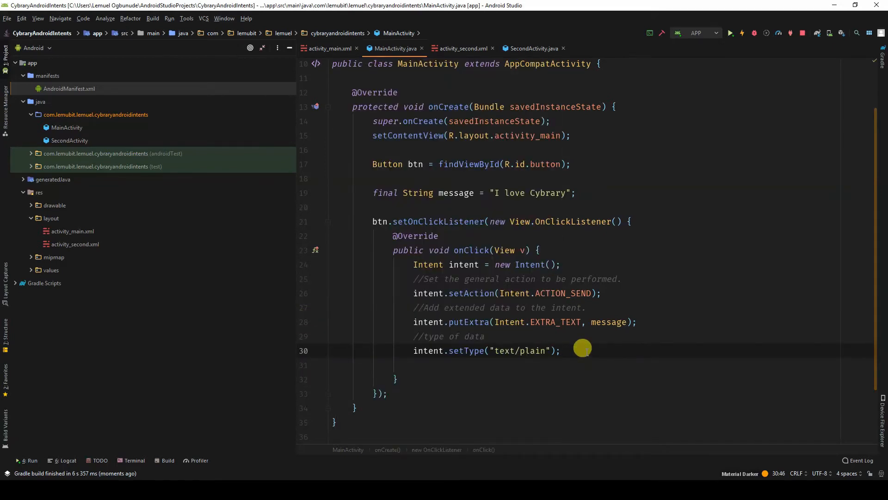
text(sta)
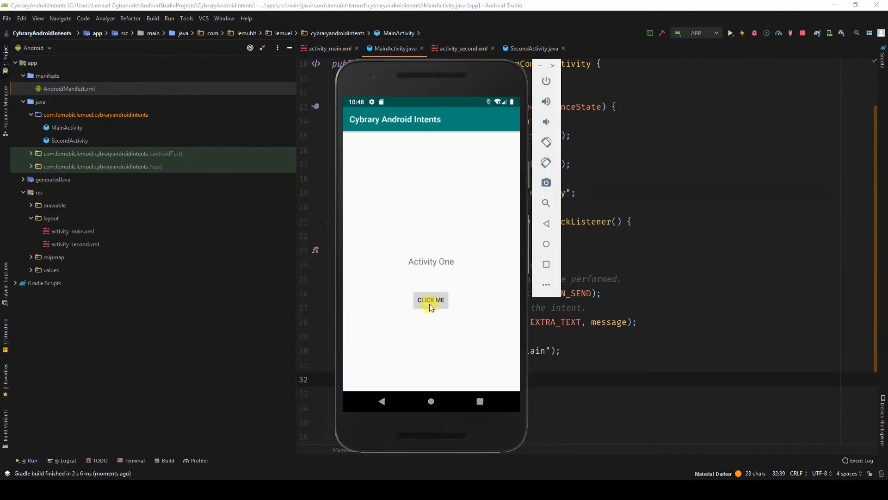
click(430, 300)
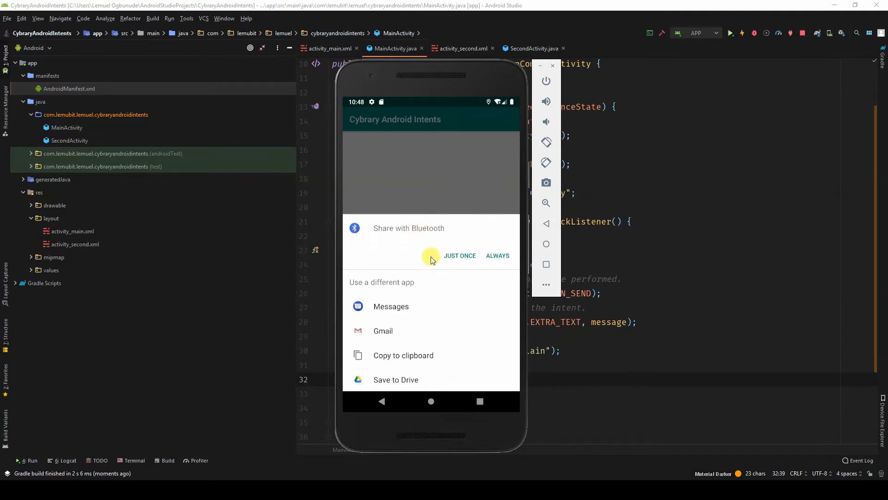
mouse_move(168, 313)
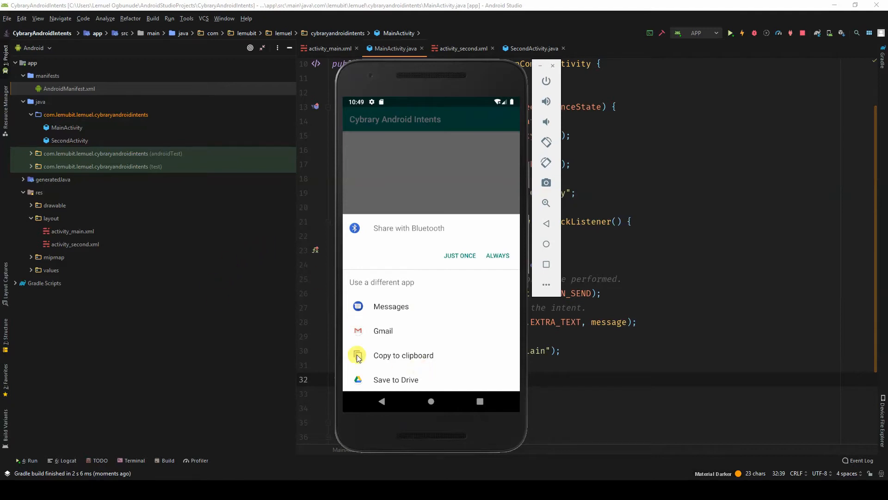
mouse_move(518, 366)
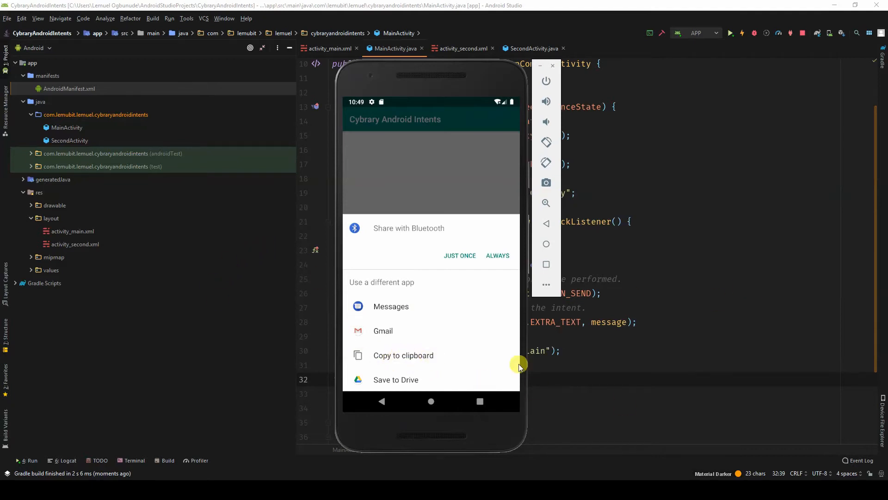
mouse_move(400, 379)
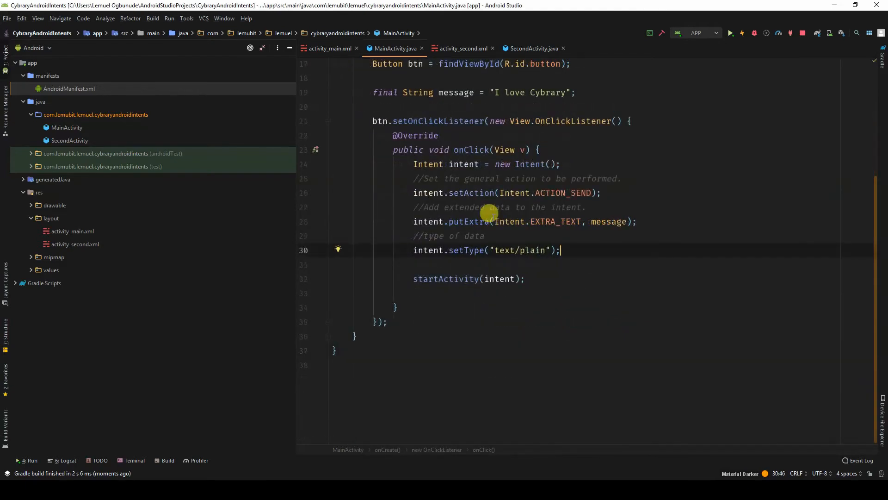
mouse_move(524, 189)
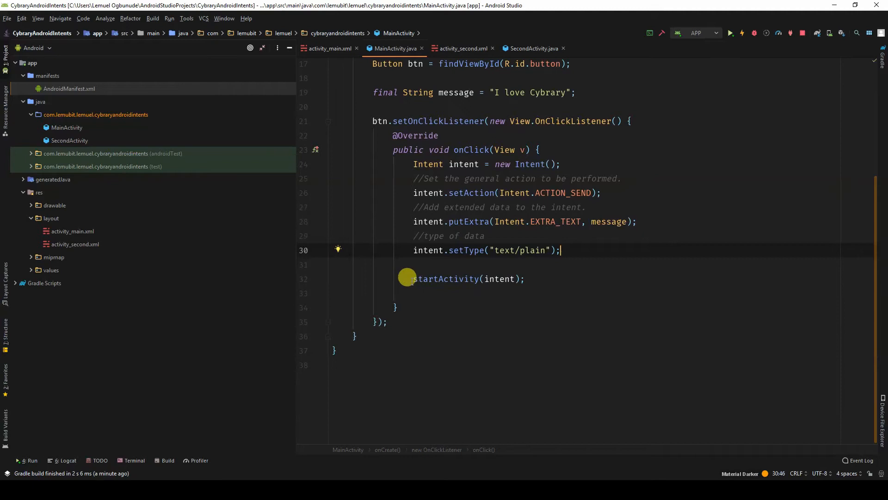
mouse_move(587, 265)
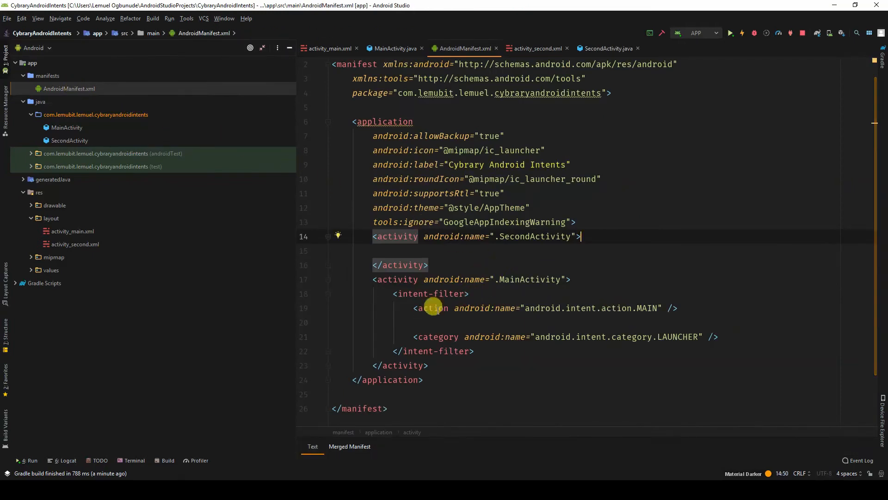
mouse_move(477, 280)
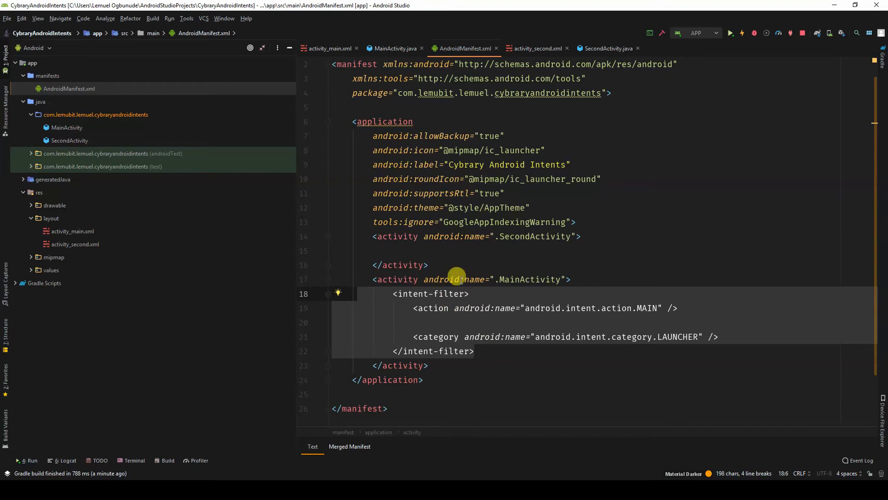
mouse_move(581, 56)
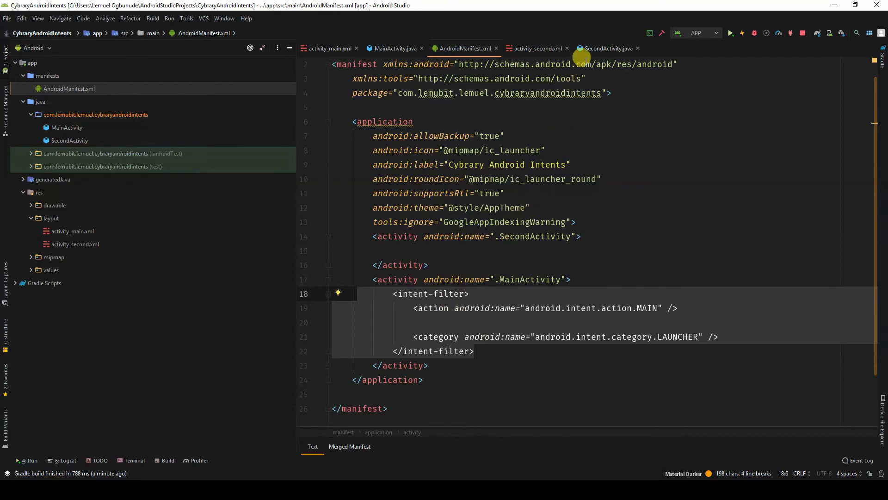
- Review activity_second.xml and the manifest, then highlight setAction in MainActivity.java
click(607, 48)
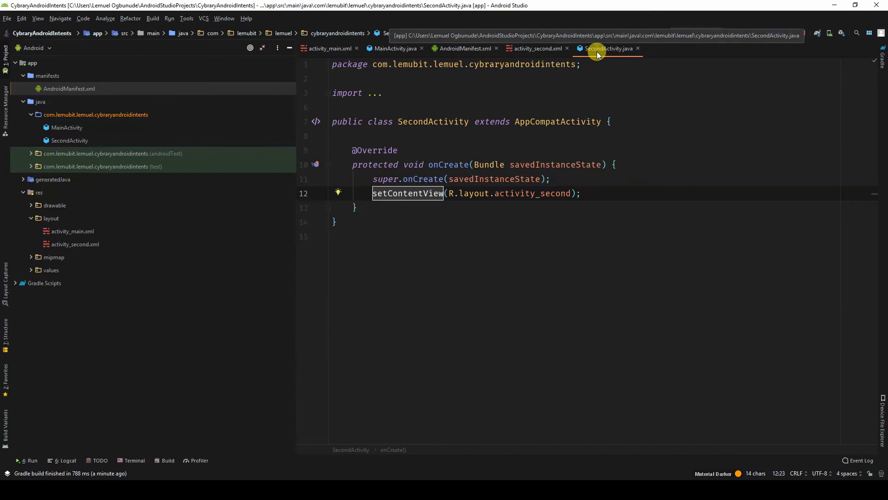
click(536, 48)
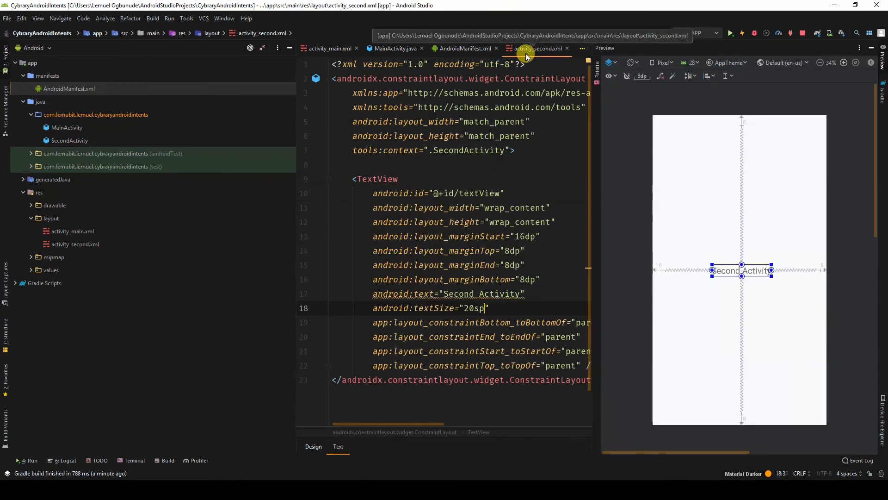
click(464, 48)
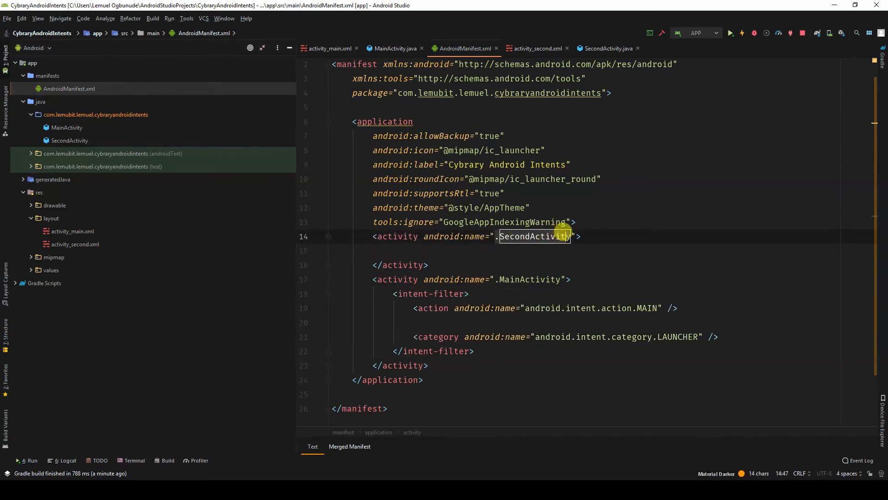
click(408, 250)
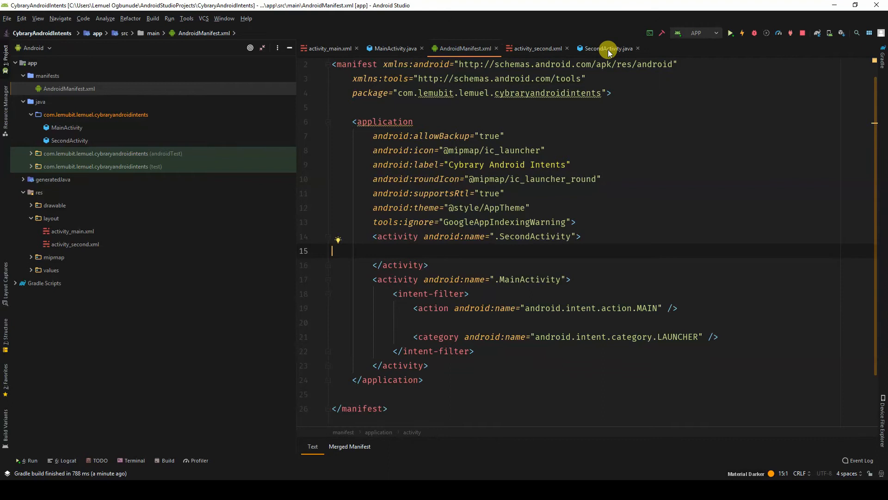
click(394, 48)
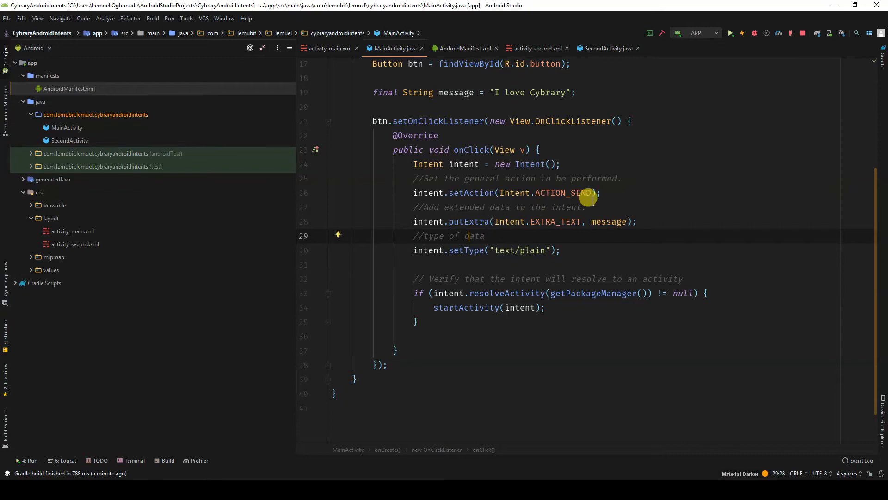
double_click(470, 193)
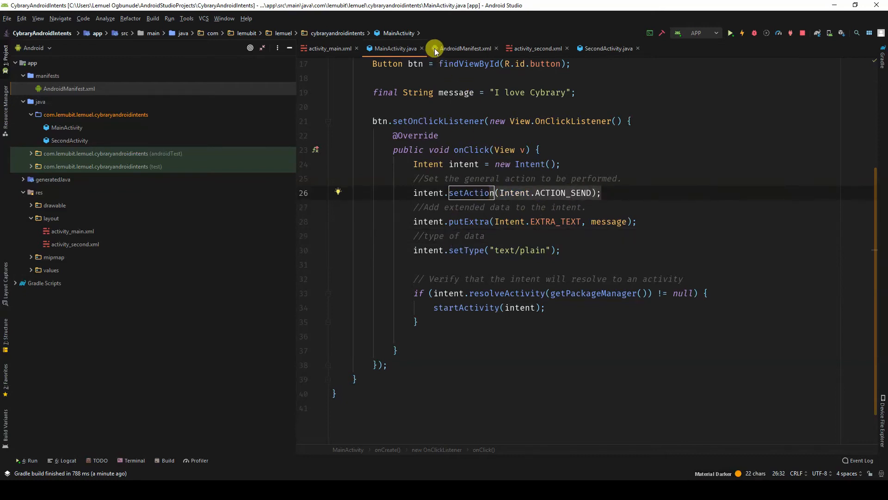
- Give SecondActivity a SEND, DEFAULT, text/plain intent filter and rerun the app
click(462, 49)
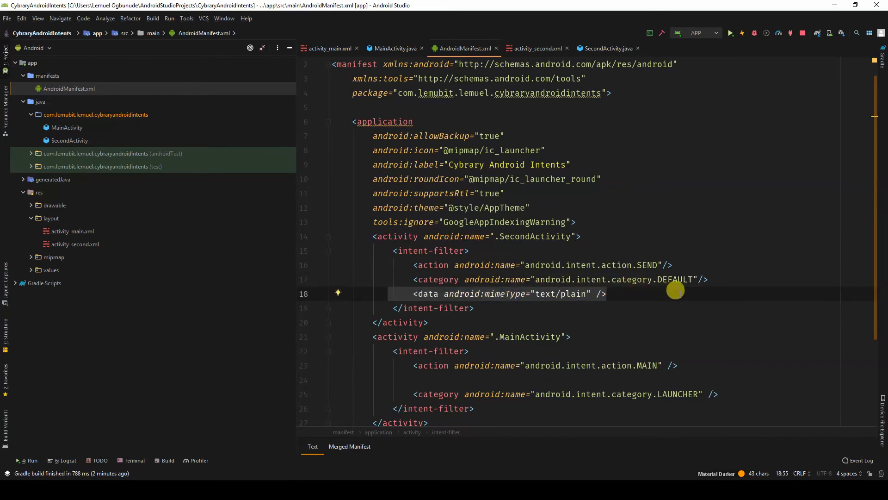
click(393, 48)
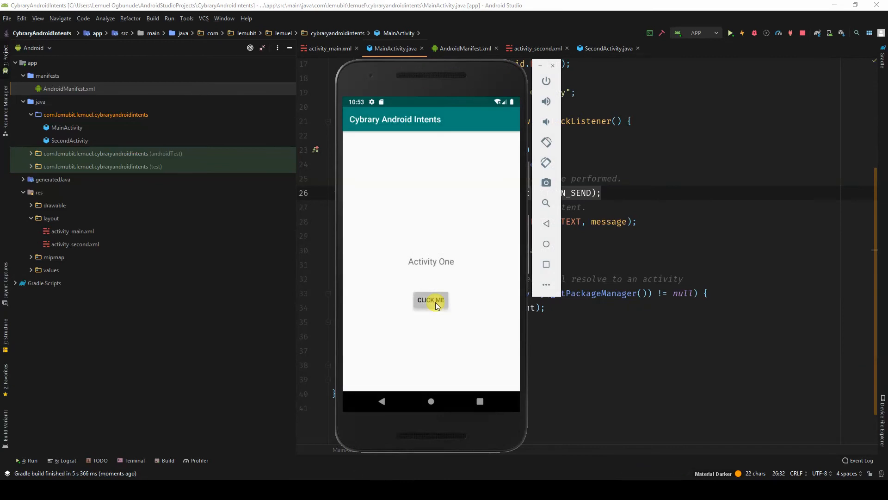
- Share via CLICK ME to Cybrary Android Intents, then view SecondActivity.java
click(431, 300)
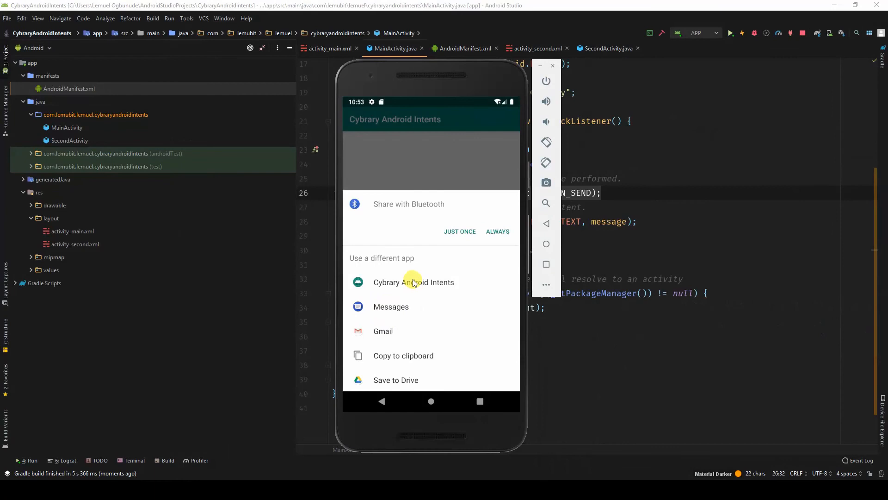
click(413, 282)
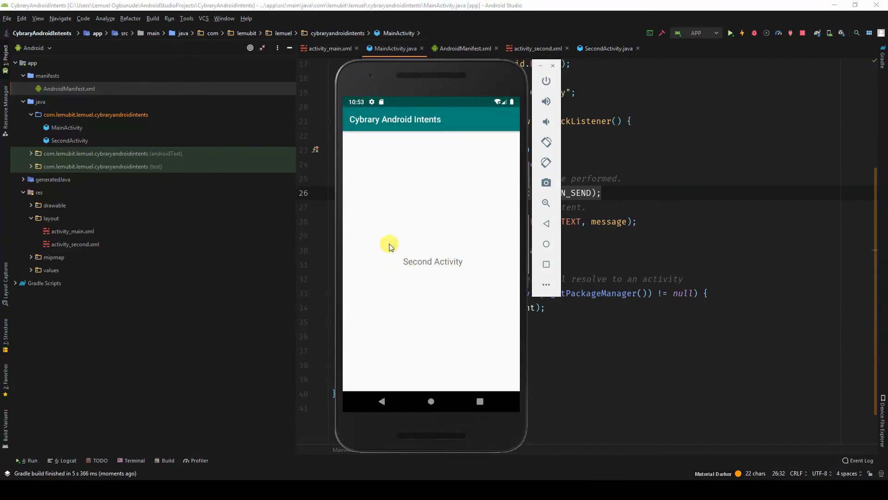
mouse_move(410, 265)
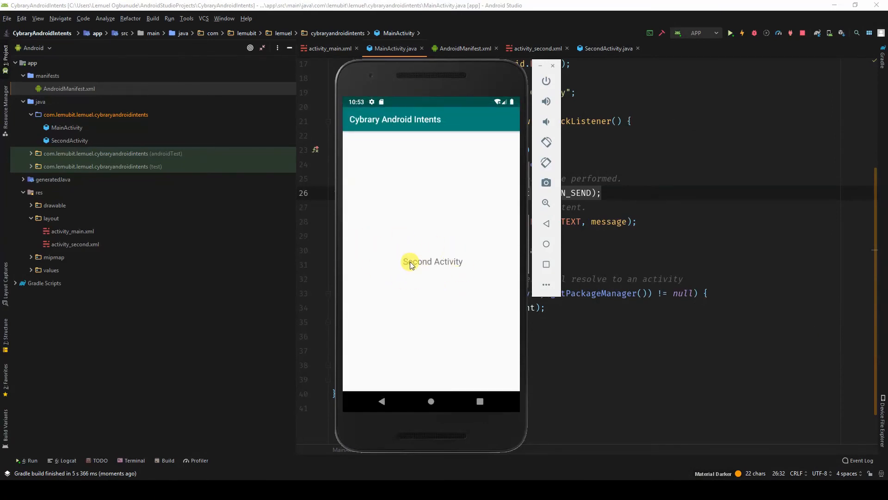
mouse_move(417, 262)
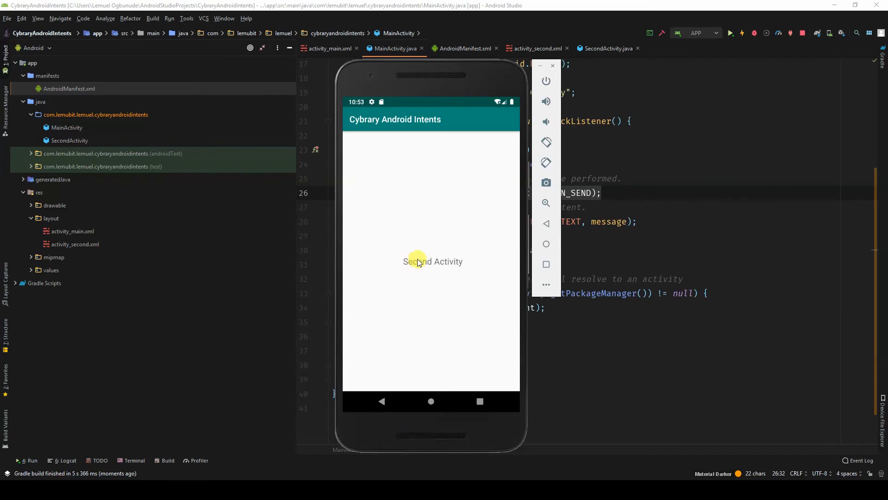
click(607, 48)
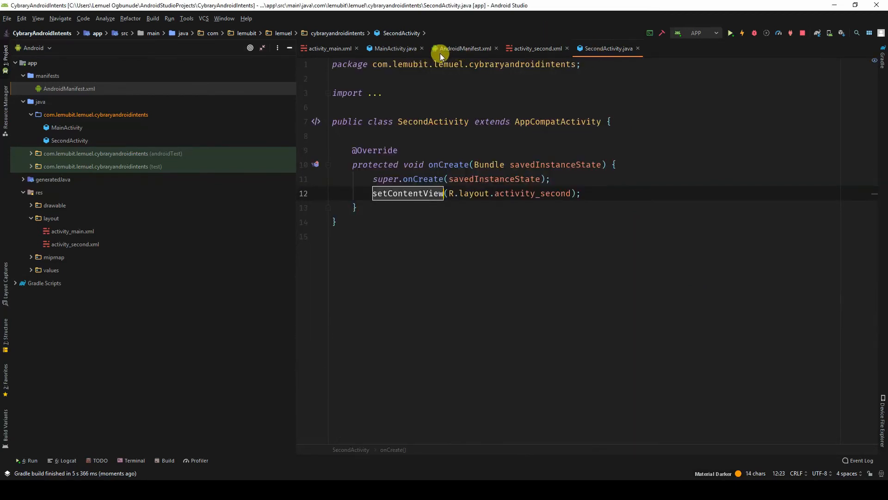
- Review the manifest filter and MainActivity's putExtra, then add lines after setContentView
click(463, 48)
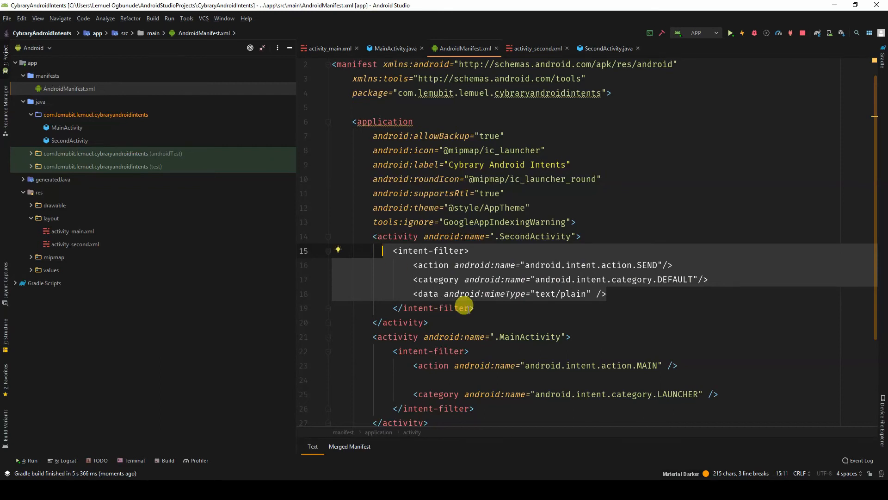
click(607, 48)
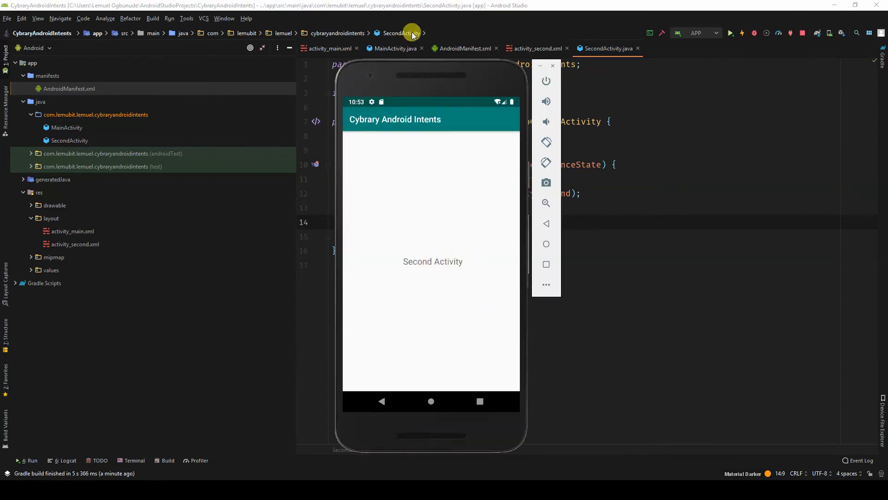
click(393, 48)
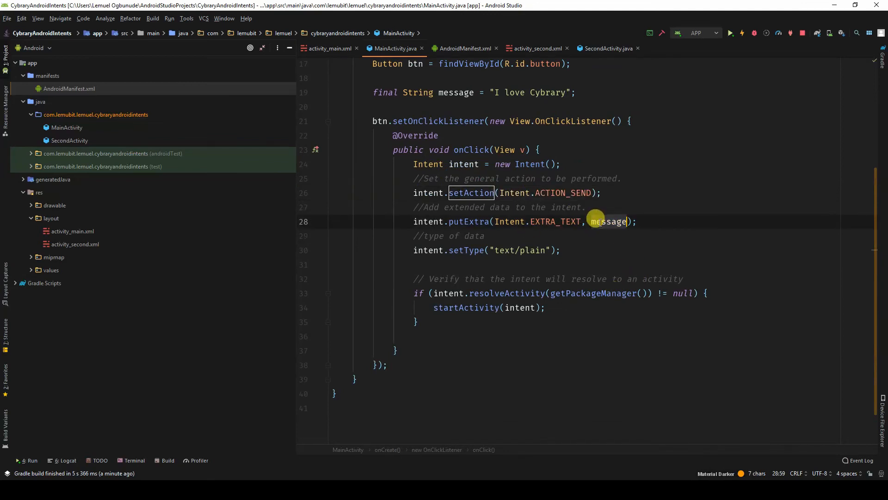
click(609, 48)
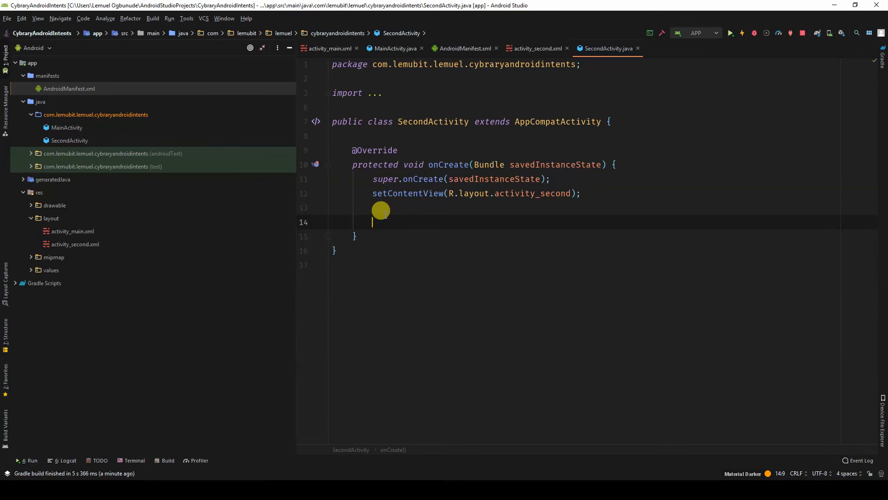
- Get the intent's type and action, reading EXTRA_TEXT into message for text/plain sends
text(Intent intent =)
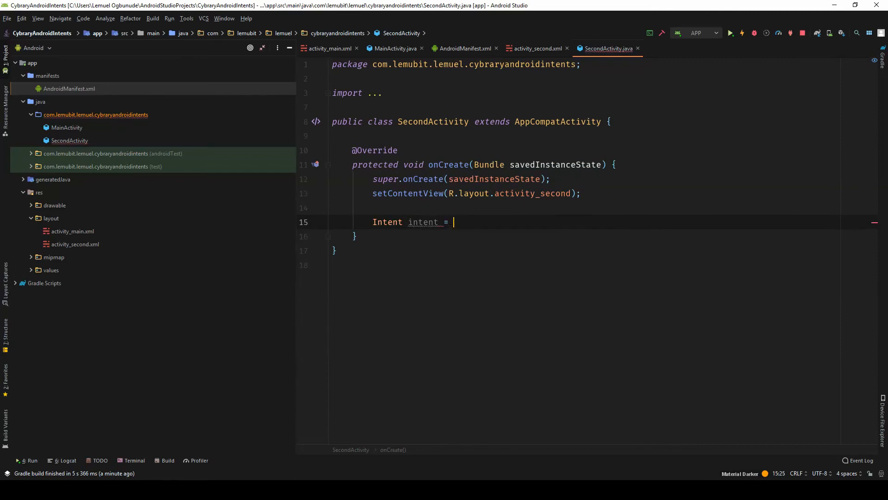
text(getIntent();)
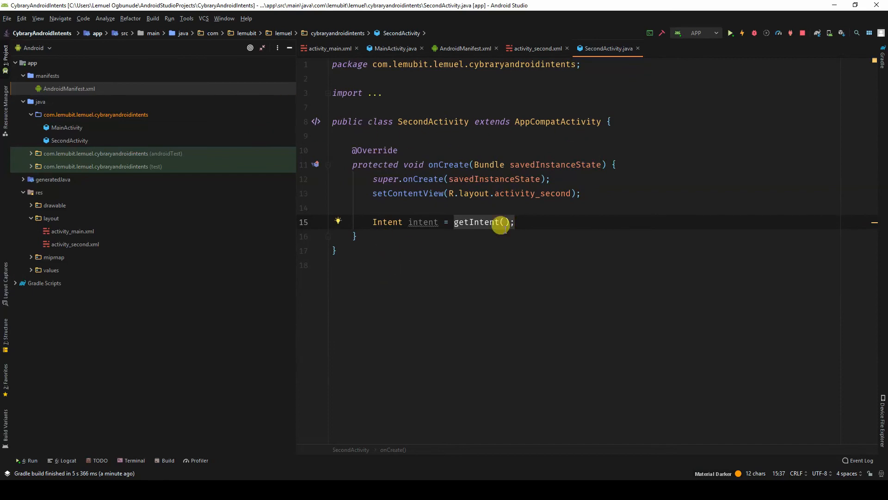
text(String type = intent.getType();)
text(String message = intent.getStringExtra(Intent.EXTRA_TEXT);)
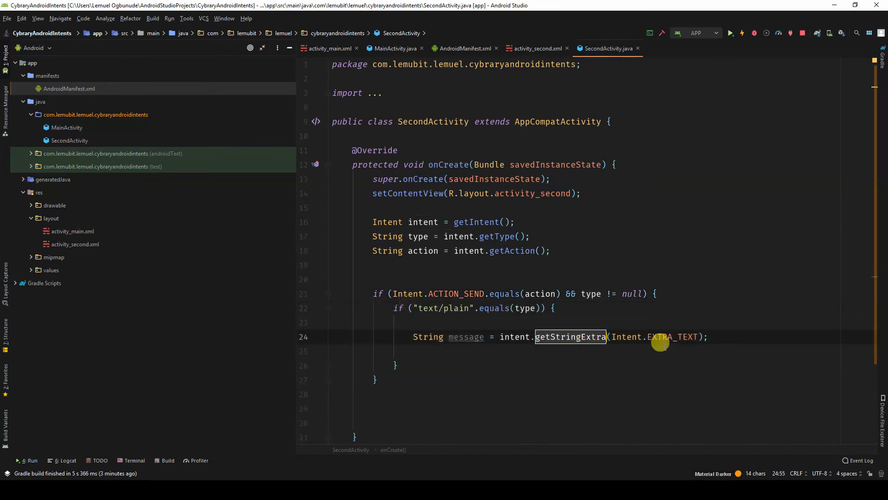
click(515, 336)
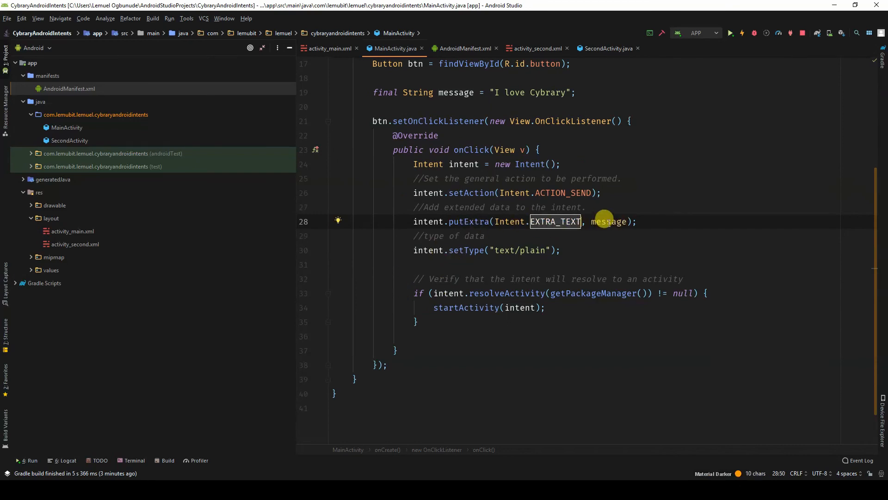
click(608, 48)
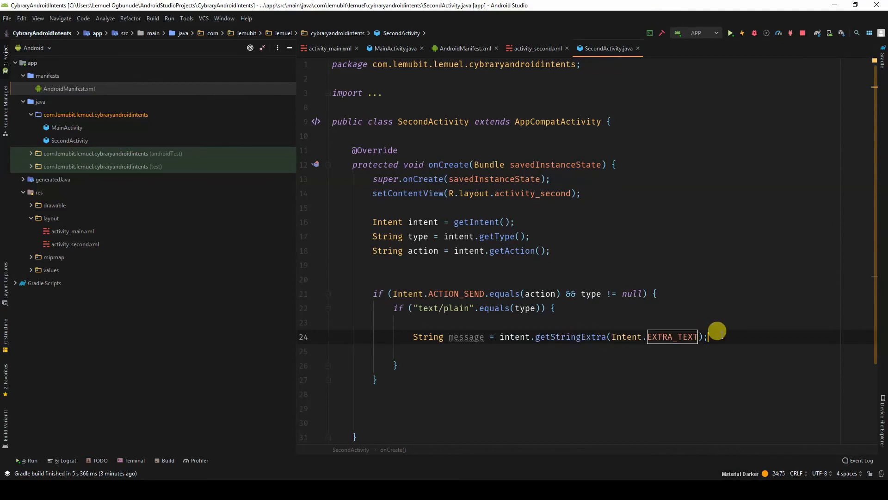
key(enter)
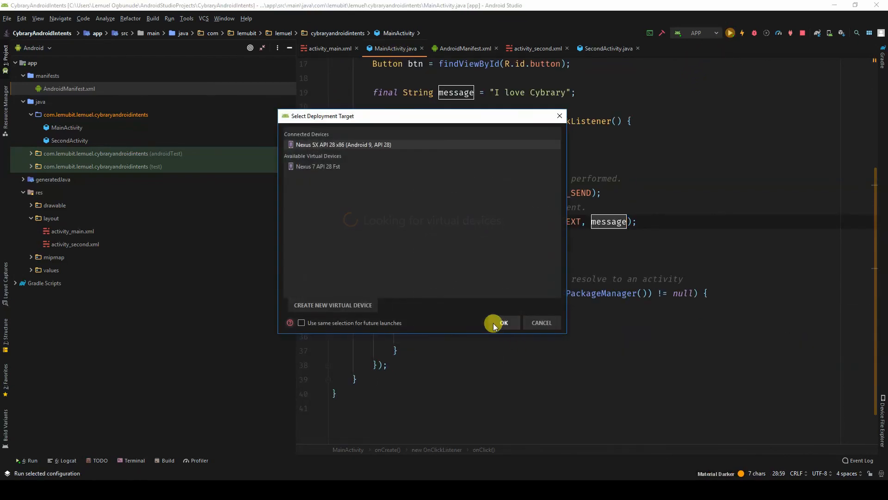
- Rerun on the emulator, share just once with Cybrary Android Intents, and view the Hey! toast code
click(502, 322)
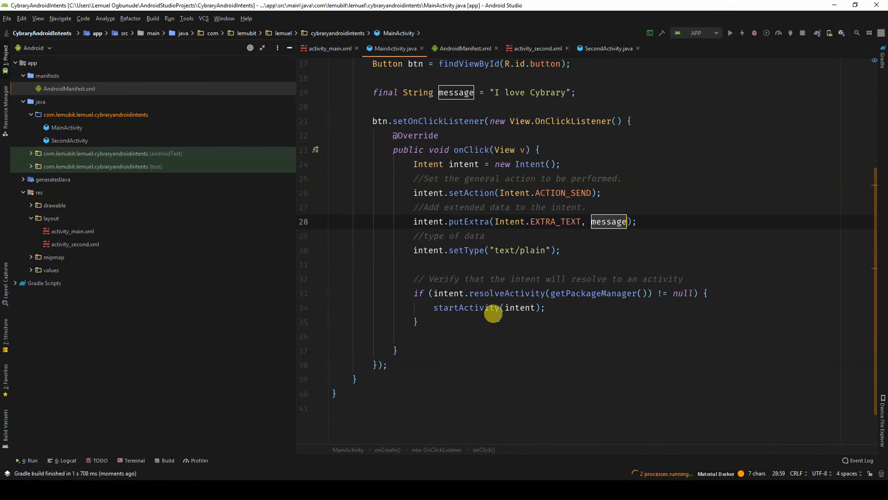
click(730, 32)
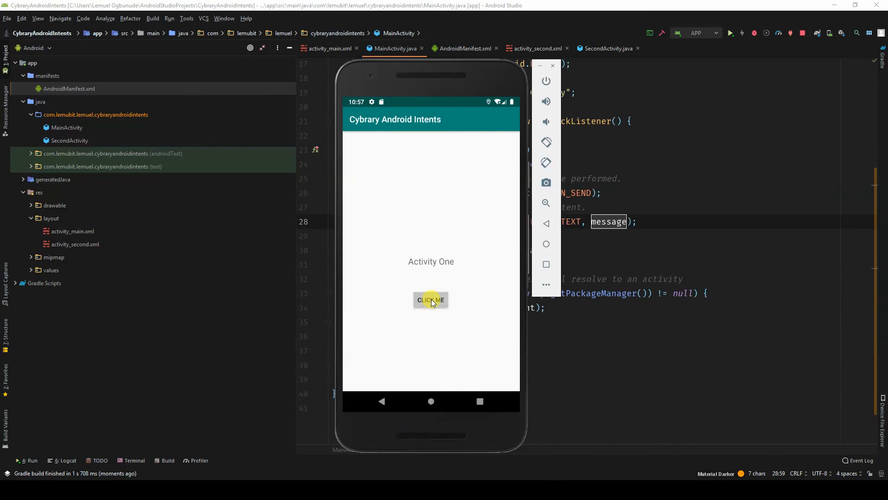
click(431, 299)
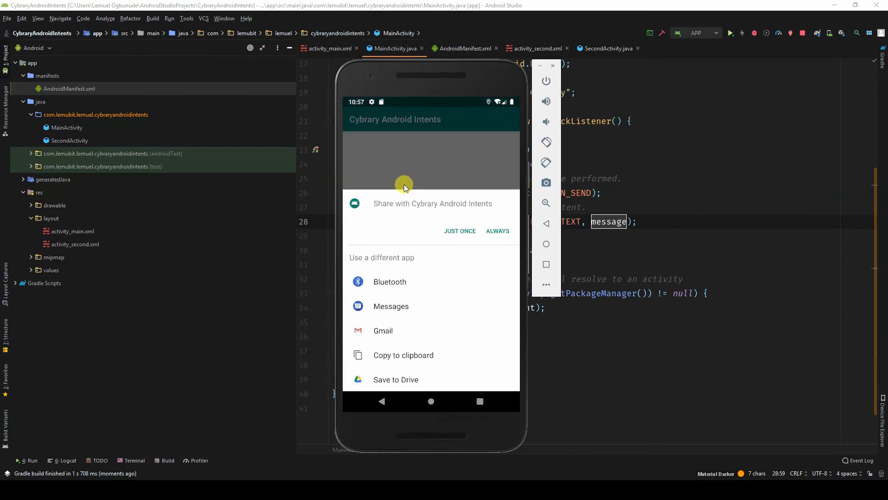
mouse_move(649, 281)
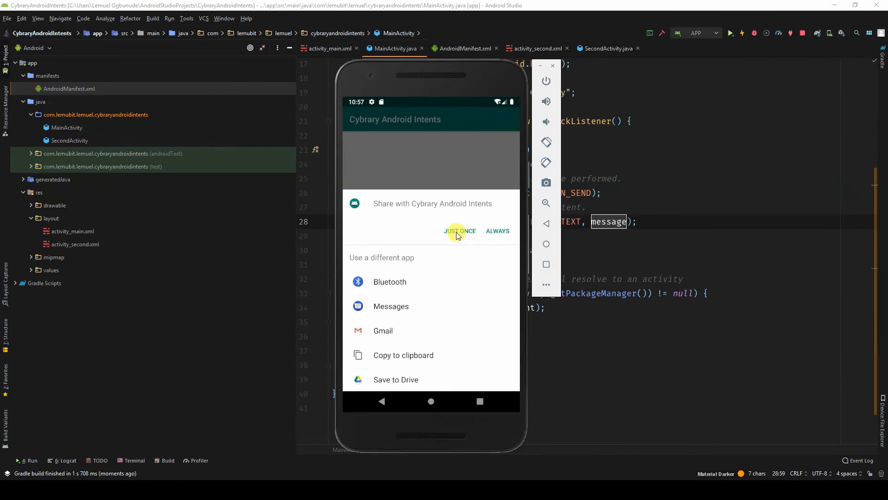
click(460, 231)
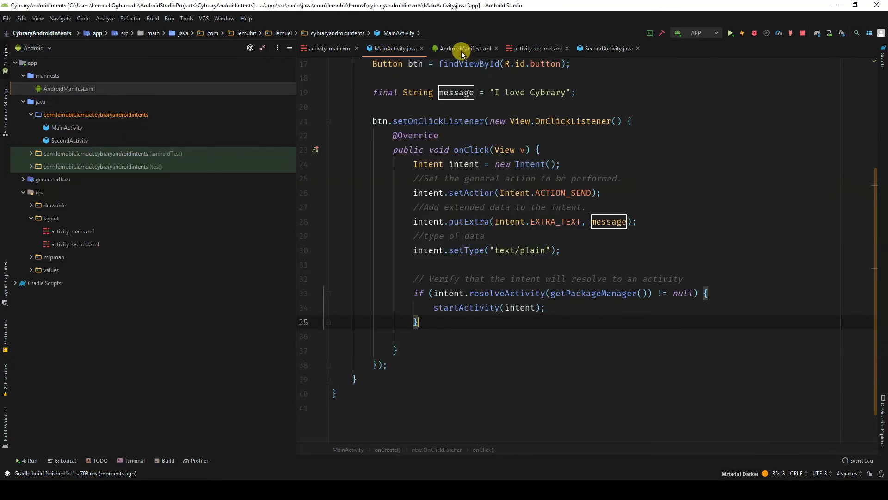
click(608, 48)
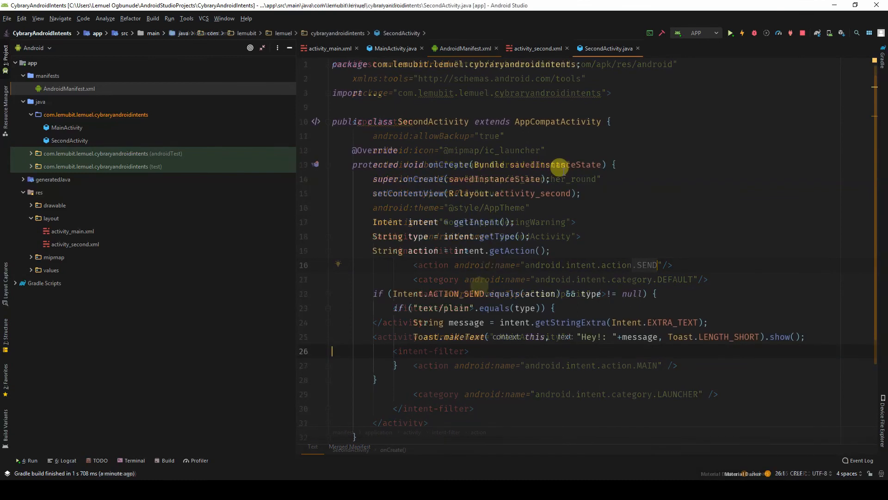